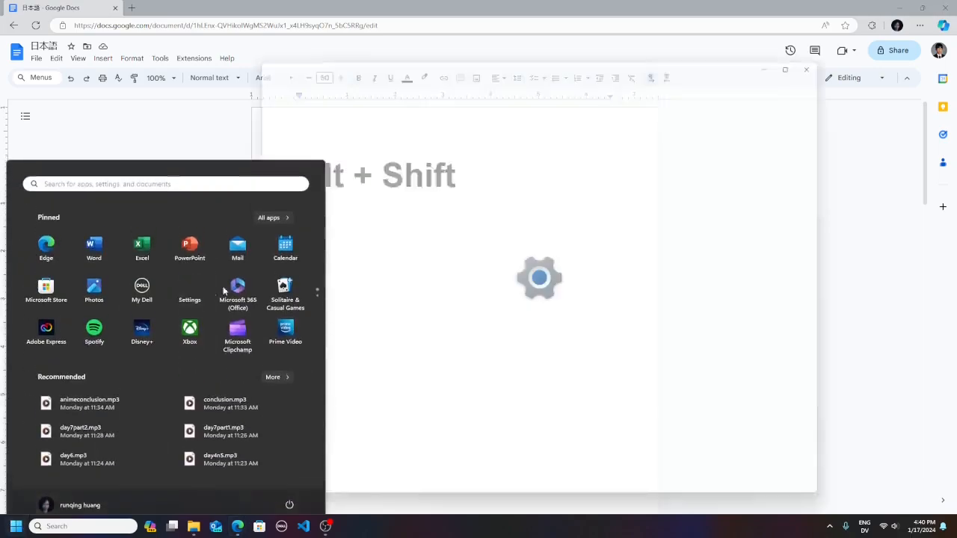
Step: Switch the Windows input language to Spanish (Spain) using the Alt+Shift shortcut
left_click(189, 290)
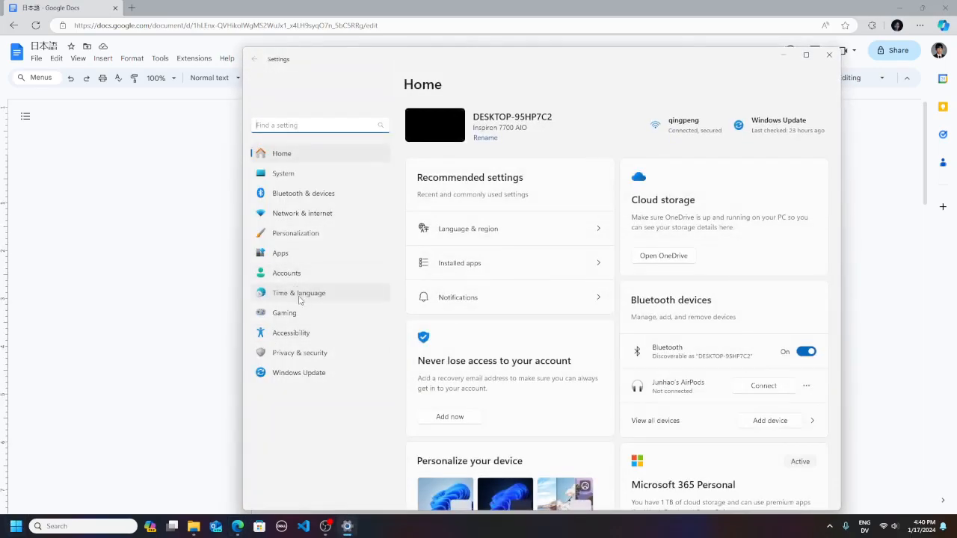
left_click(299, 292)
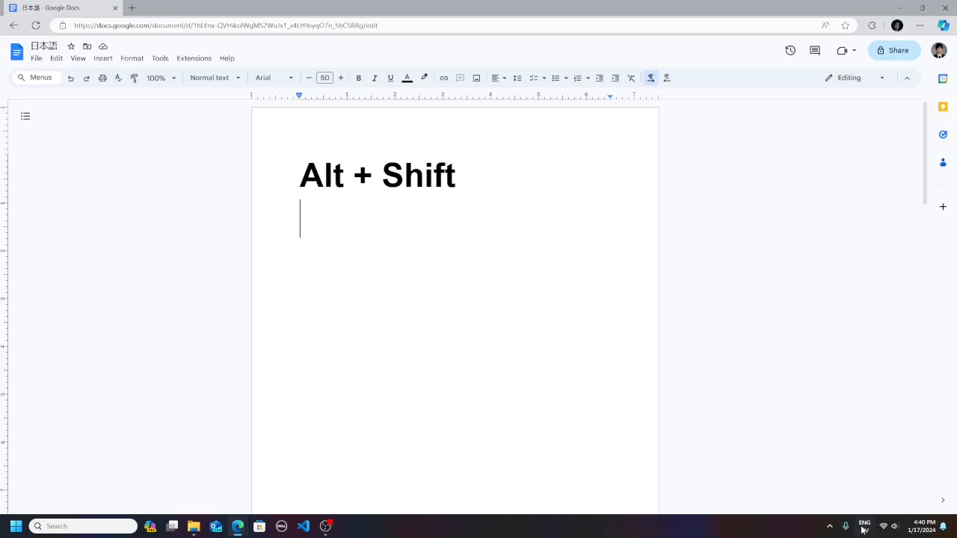
key("alt+shift")
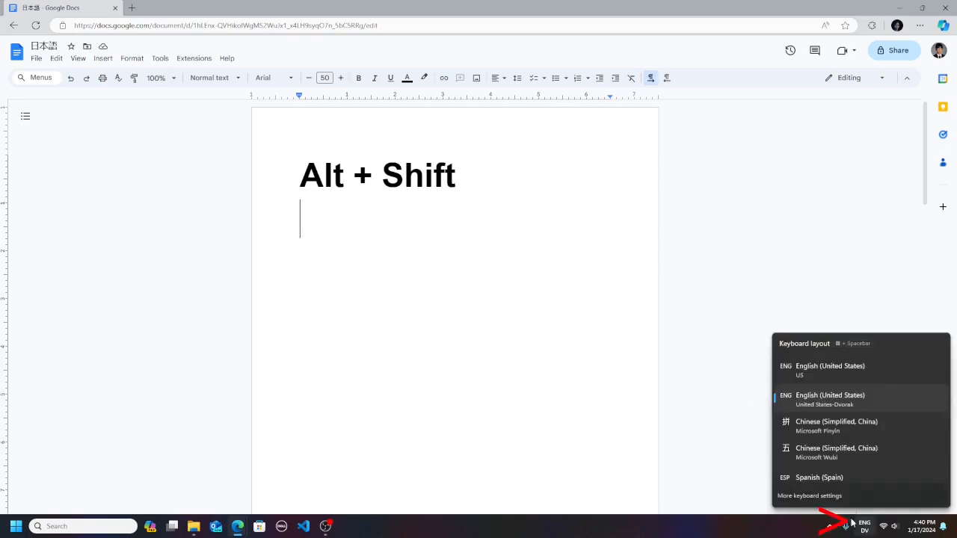
mouse_move(428, 354)
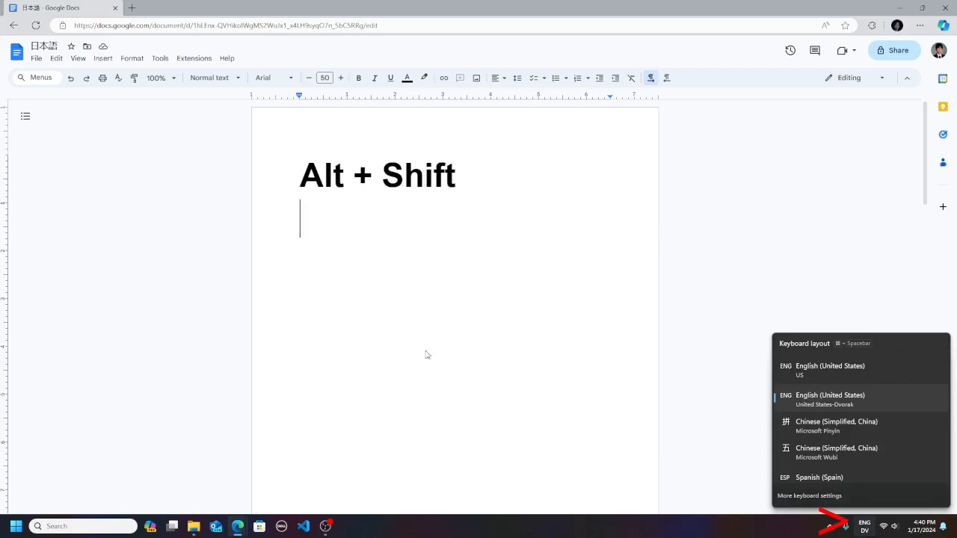
key("alt+shift")
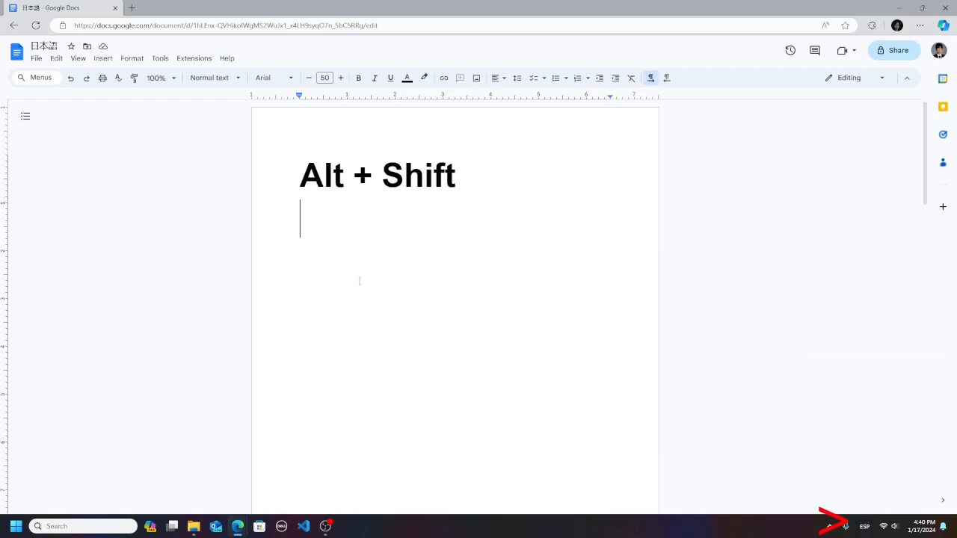
mouse_move(846, 526)
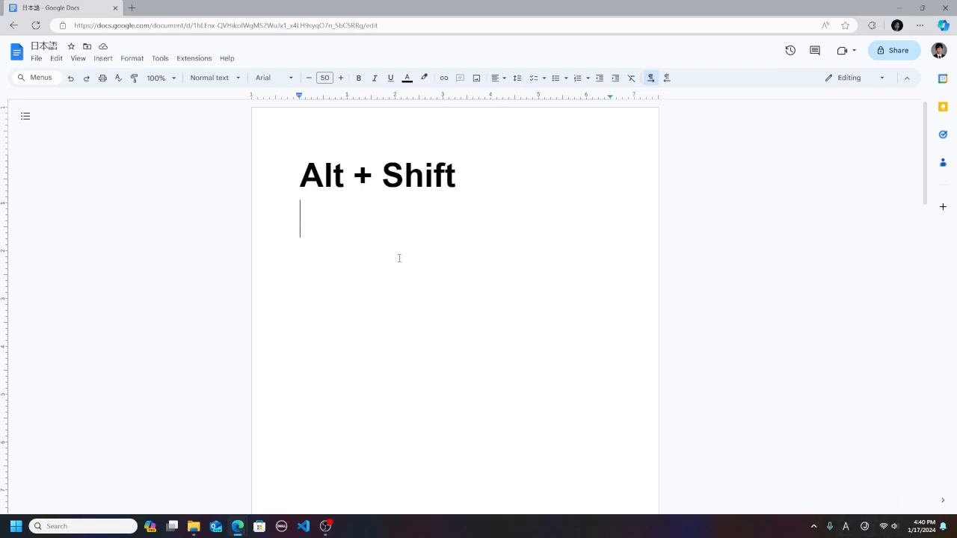
Step: Scroll down to the Ctrl + Caps Lock heading
scroll("down", 3)
type("にほ")
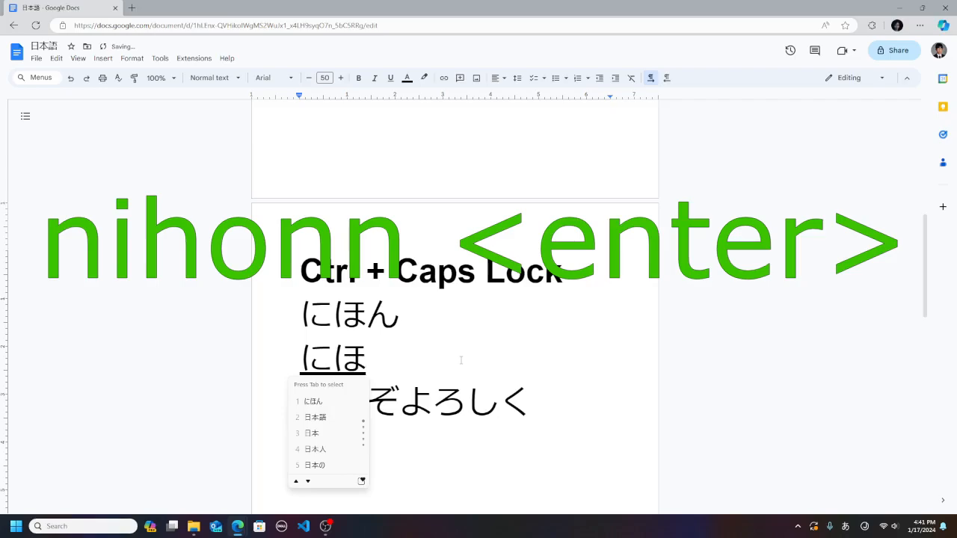
Step: Complete にほん and add どうぞよろしく and the kanji 大学 in the Ctrl + Caps Lock section
type("ん")
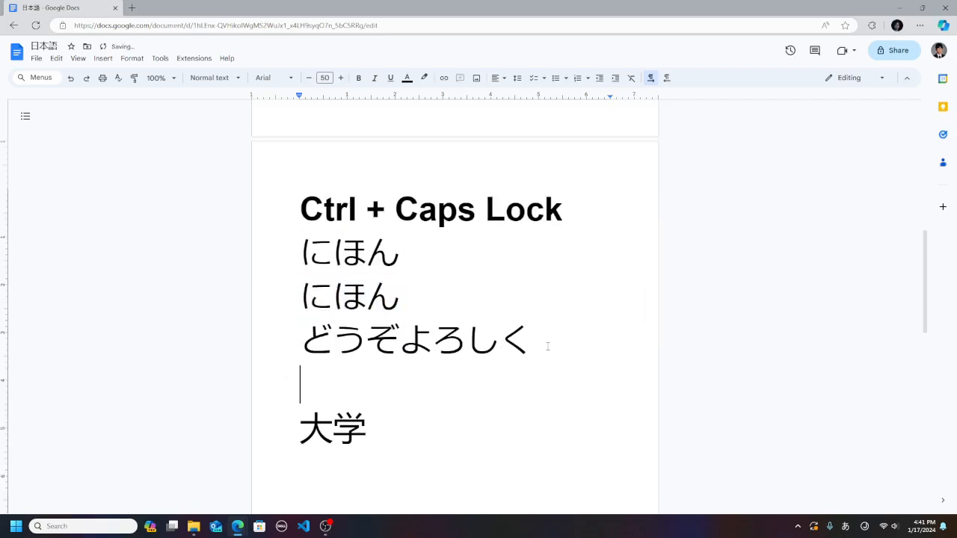
type("どうぞ")
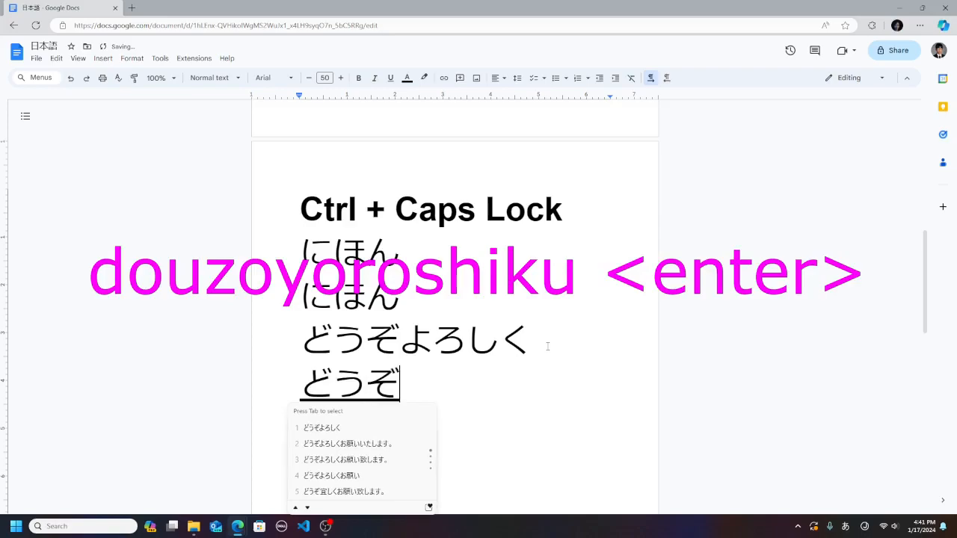
type("よろしく")
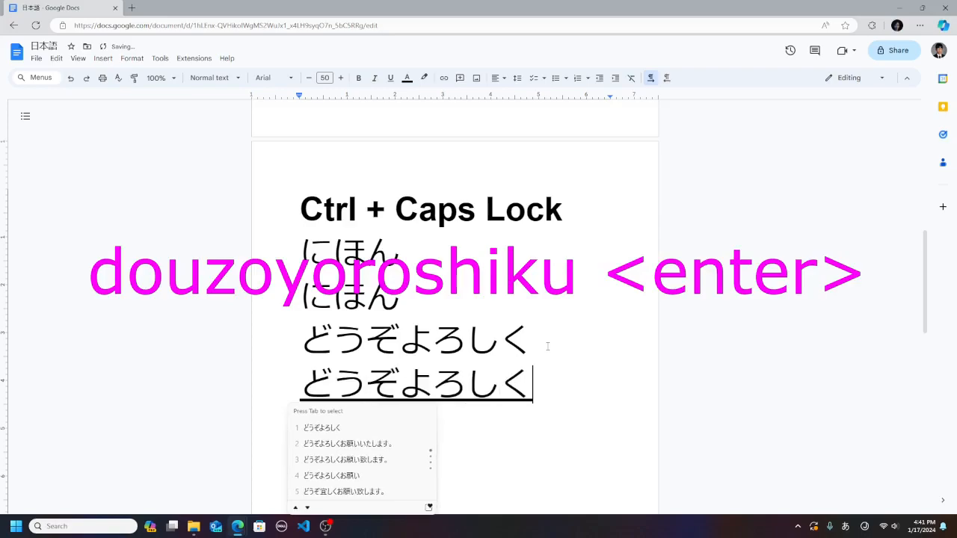
type("大学")
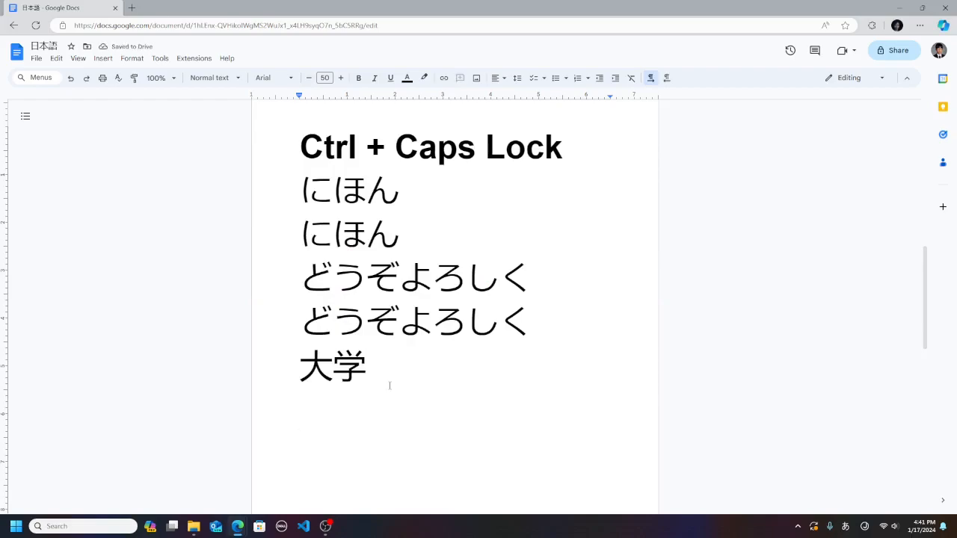
Step: Enter daigaku with the IME and choose the kanji 大学 from the candidates
type("d")
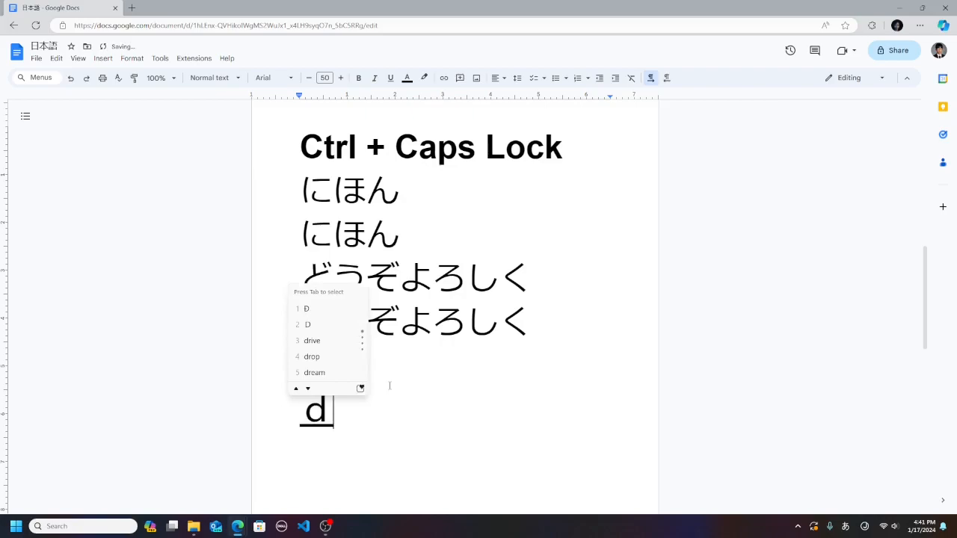
type("daigaku")
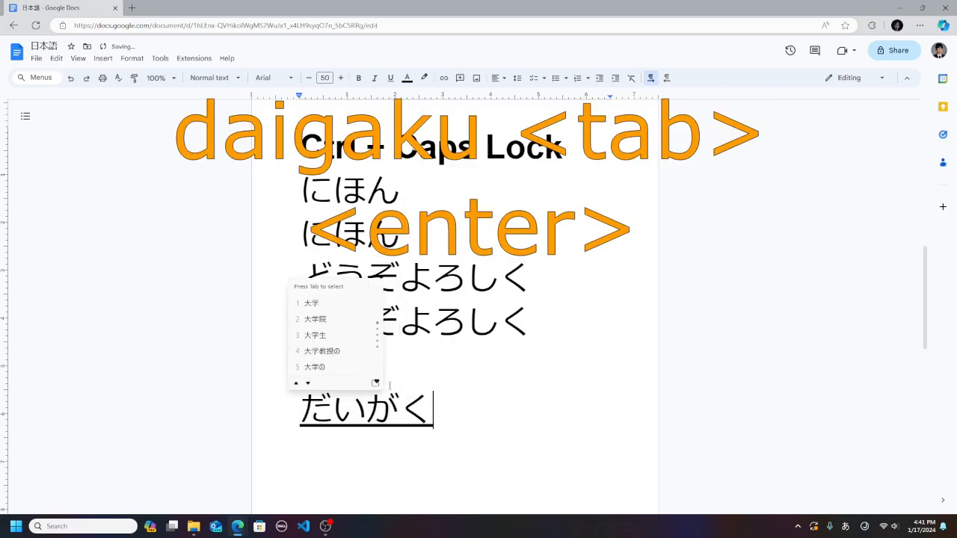
key("tab")
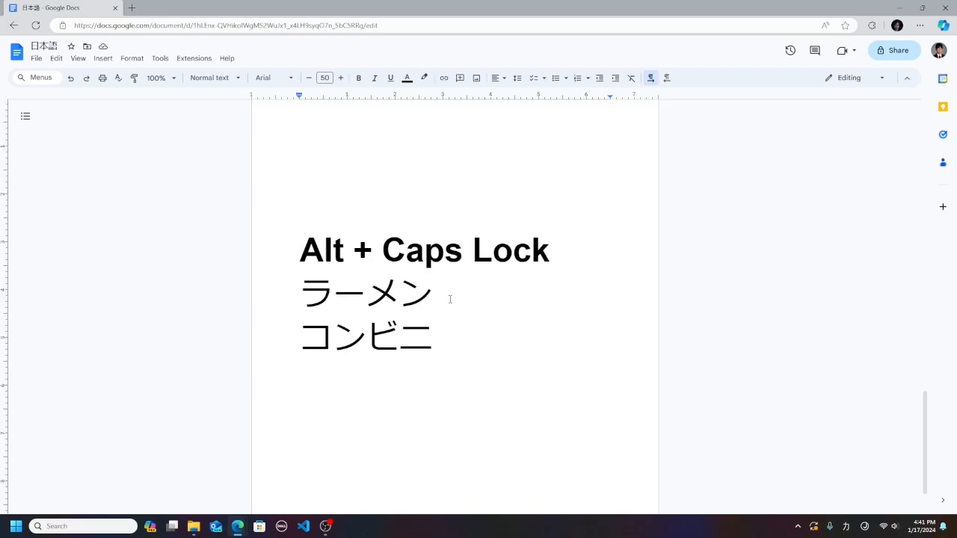
Step: Add the katakana words ラーメン and コンビニ on new lines under Alt + Caps Lock
key("enter")
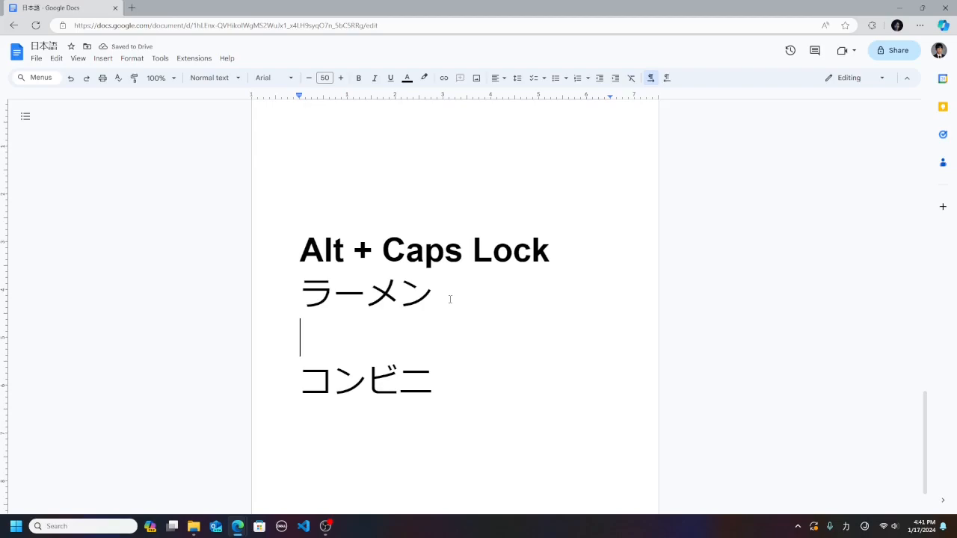
type("r")
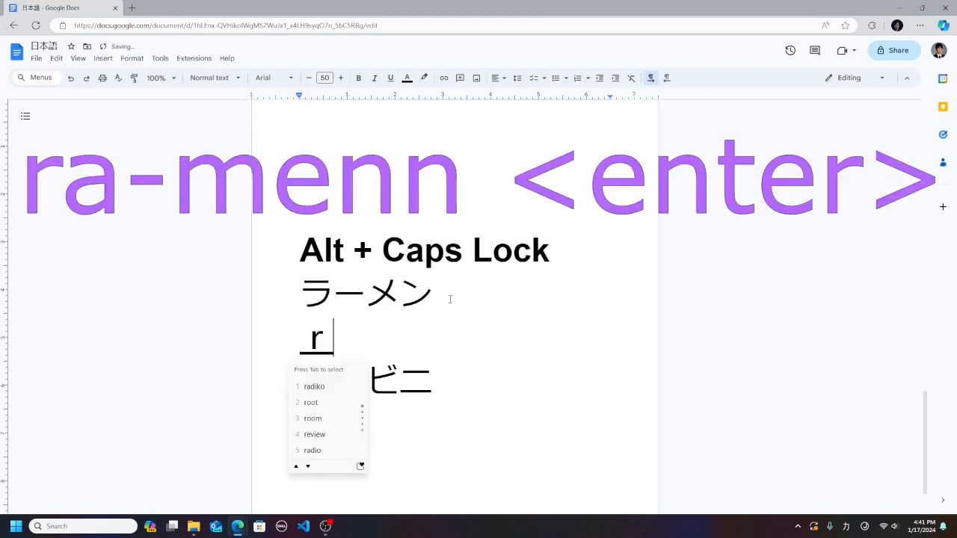
type("a")
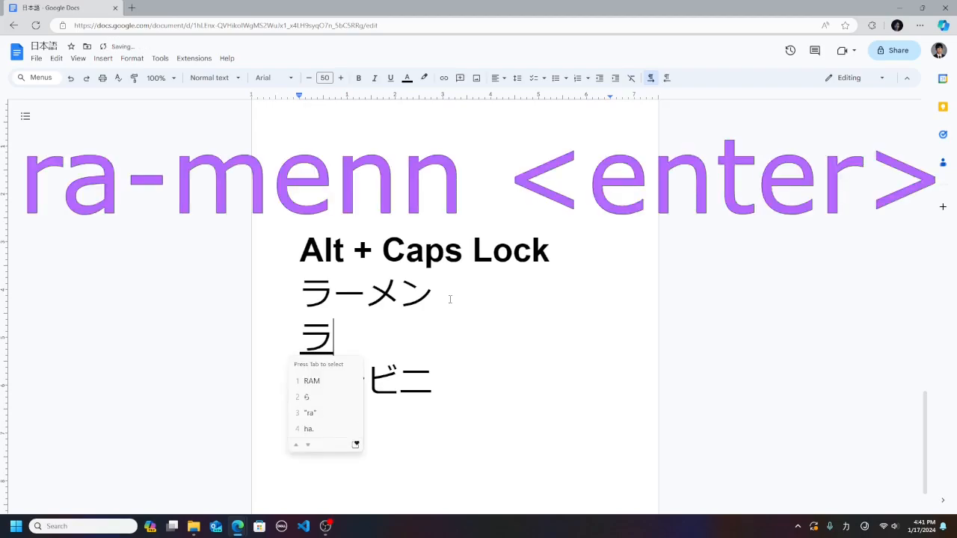
type("-m")
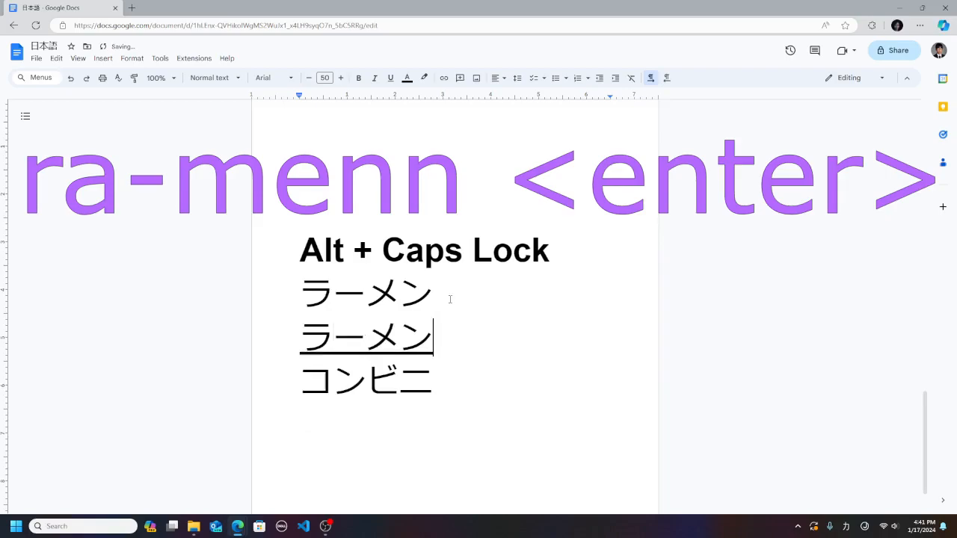
key("enter")
type("コンビニ")
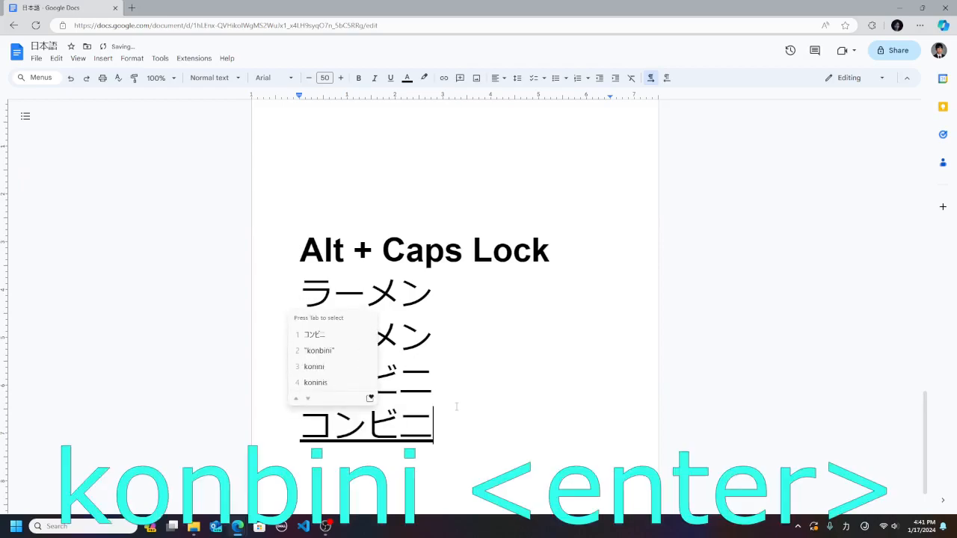
key("enter")
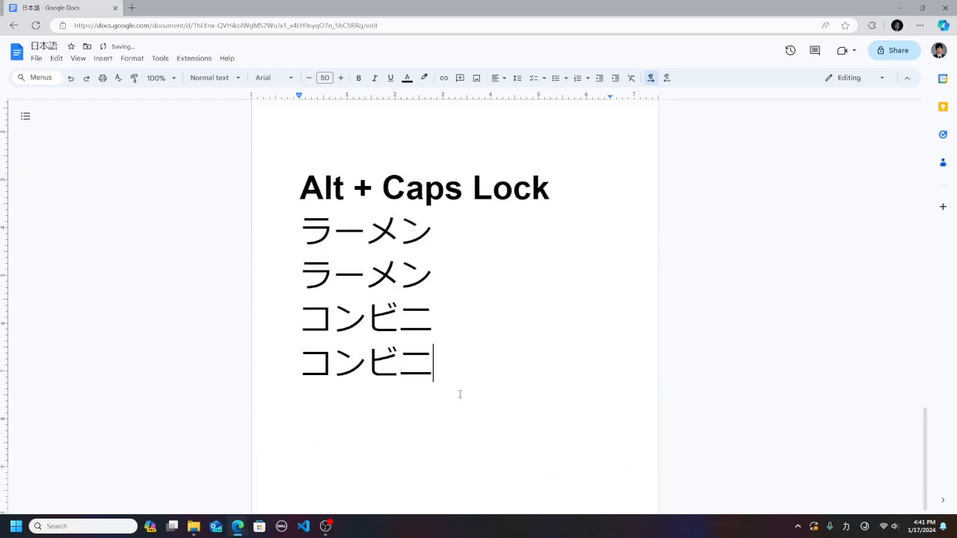